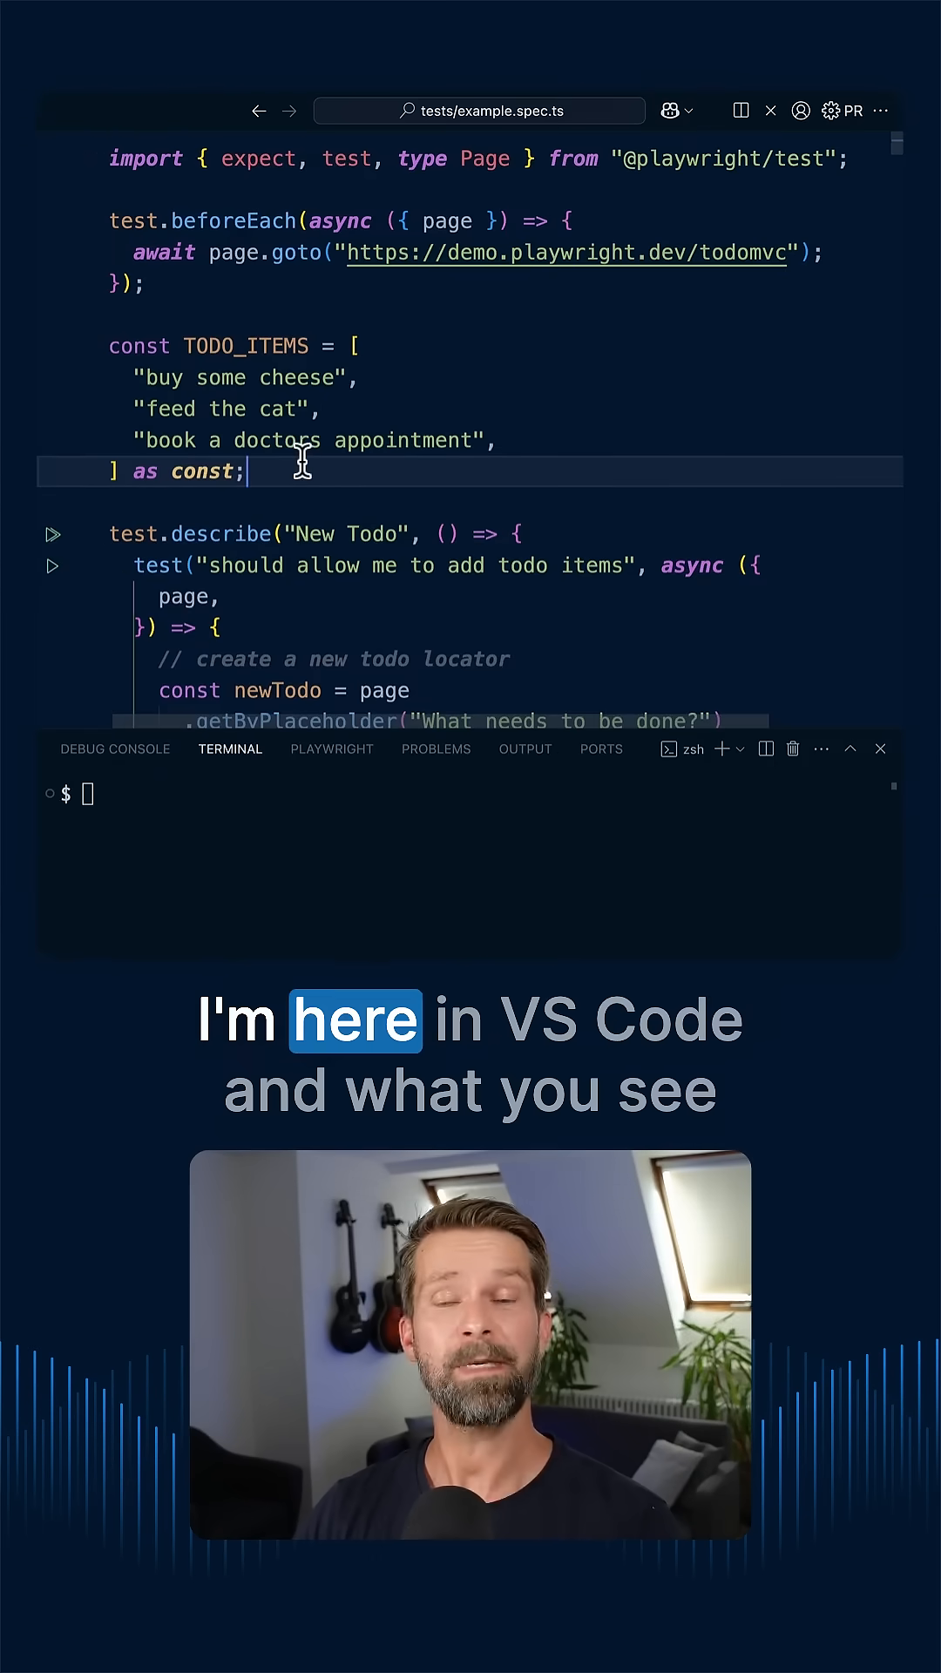
Step: Launch the project's Playwright tests in UI mode with npx playwright test --ui
scroll("down", 3)
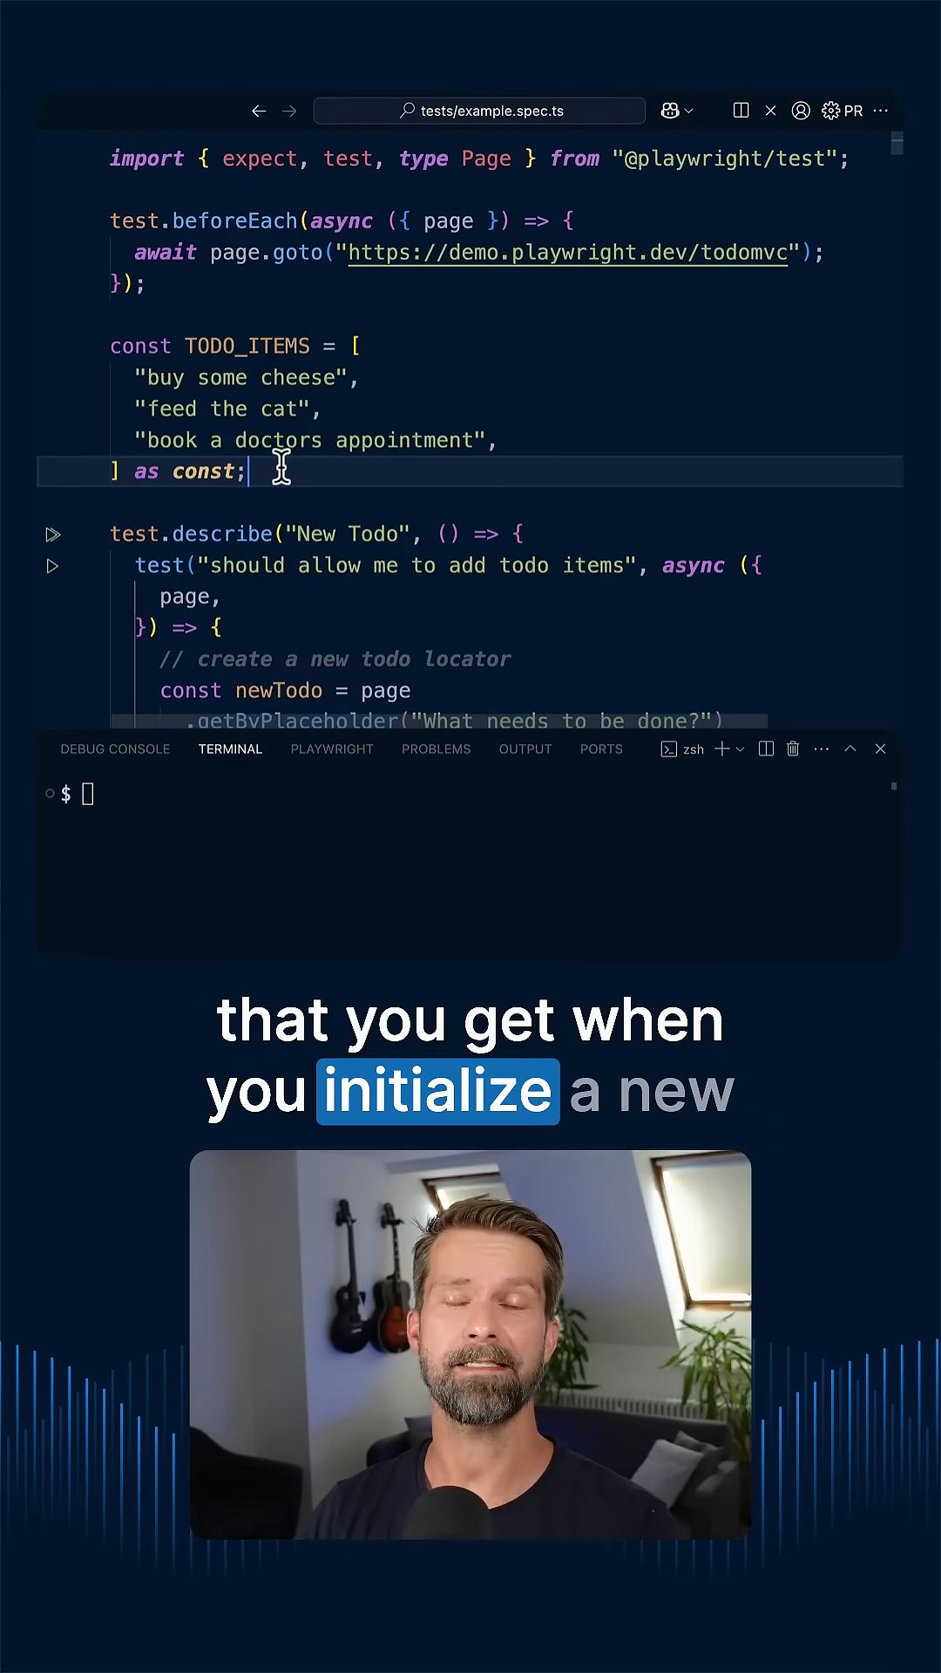
type("npx playwright test --ui")
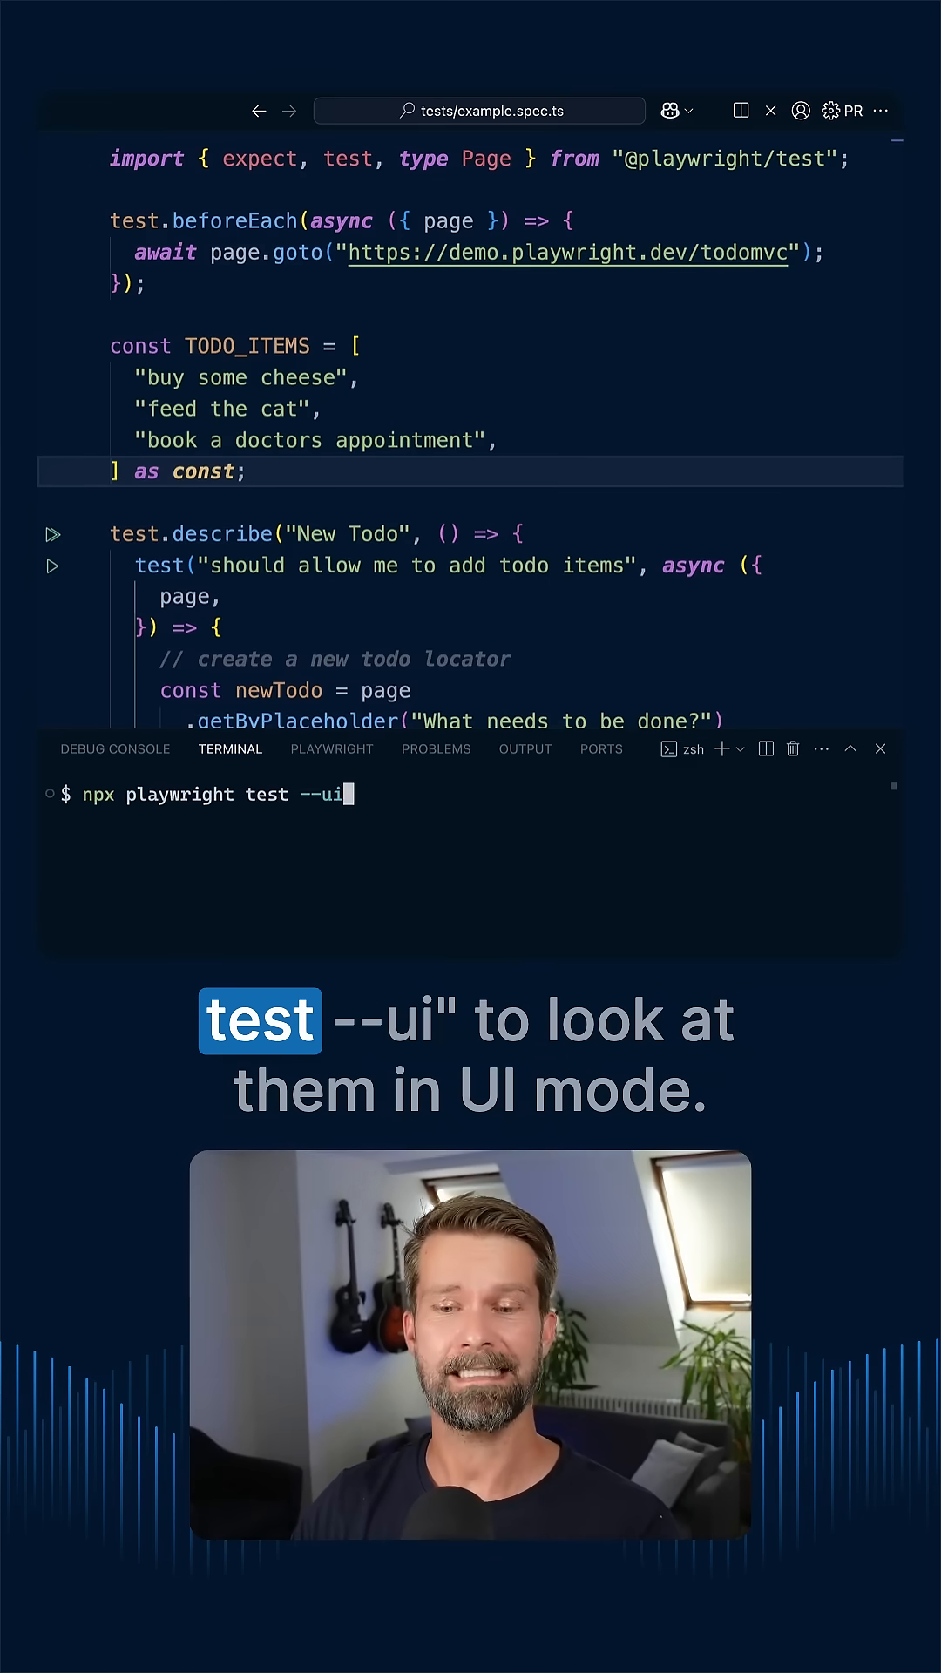
key("Enter")
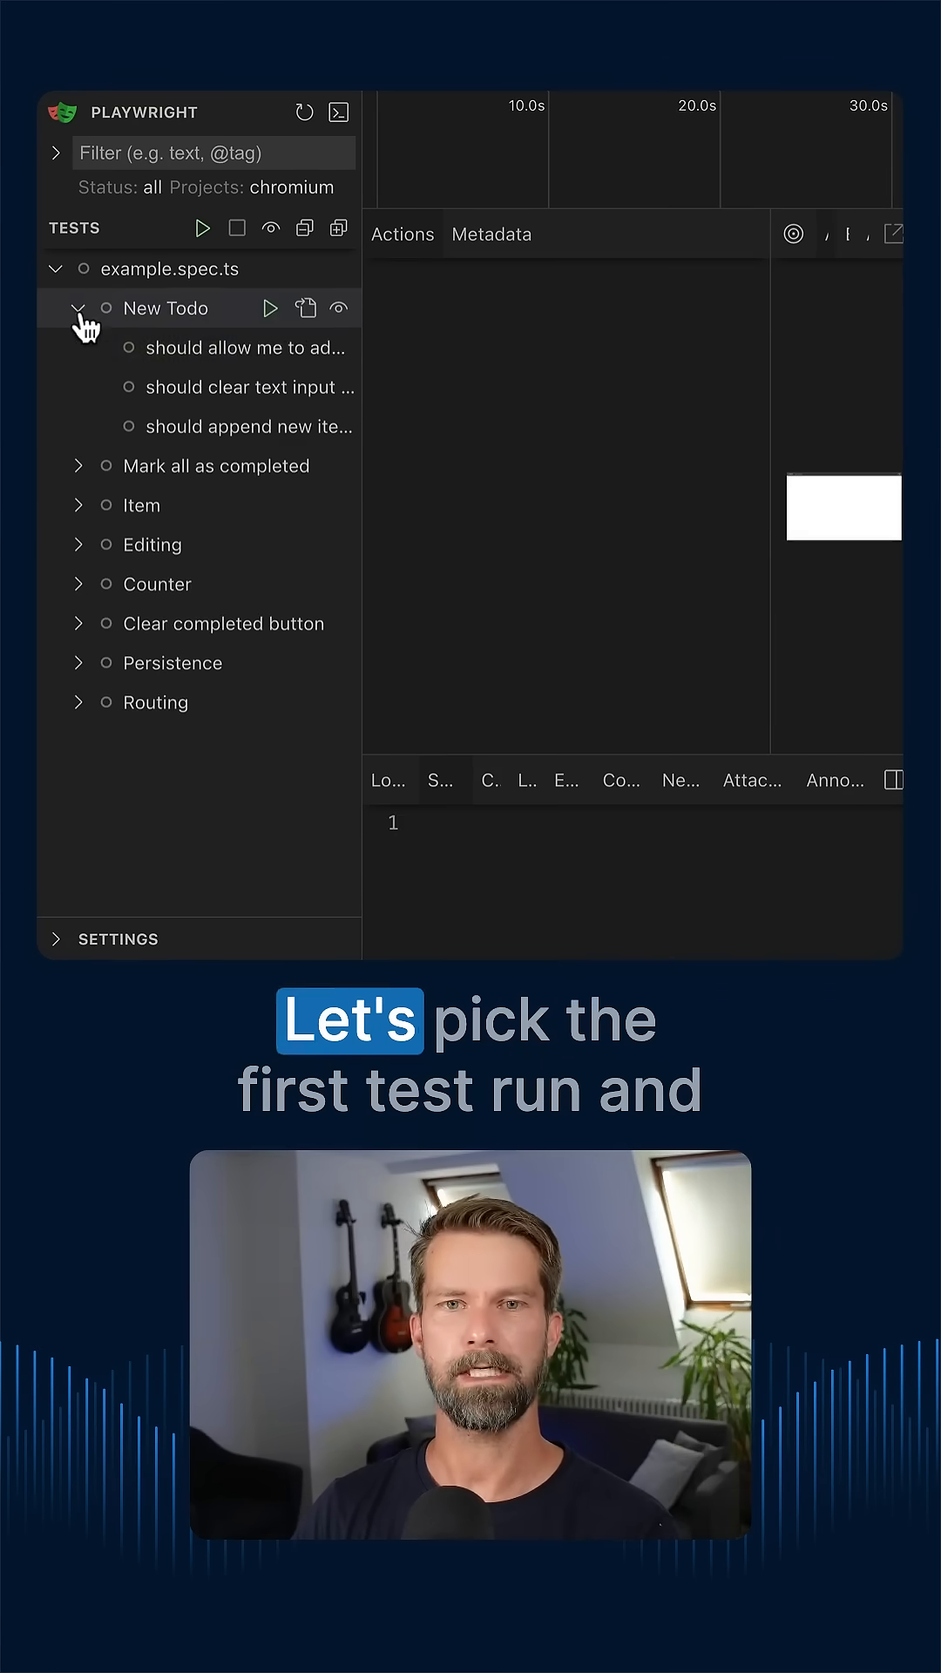
Step: Run 'should allow me to add todo items' and inspect its recorded actions and toHaveText source
left_click(246, 348)
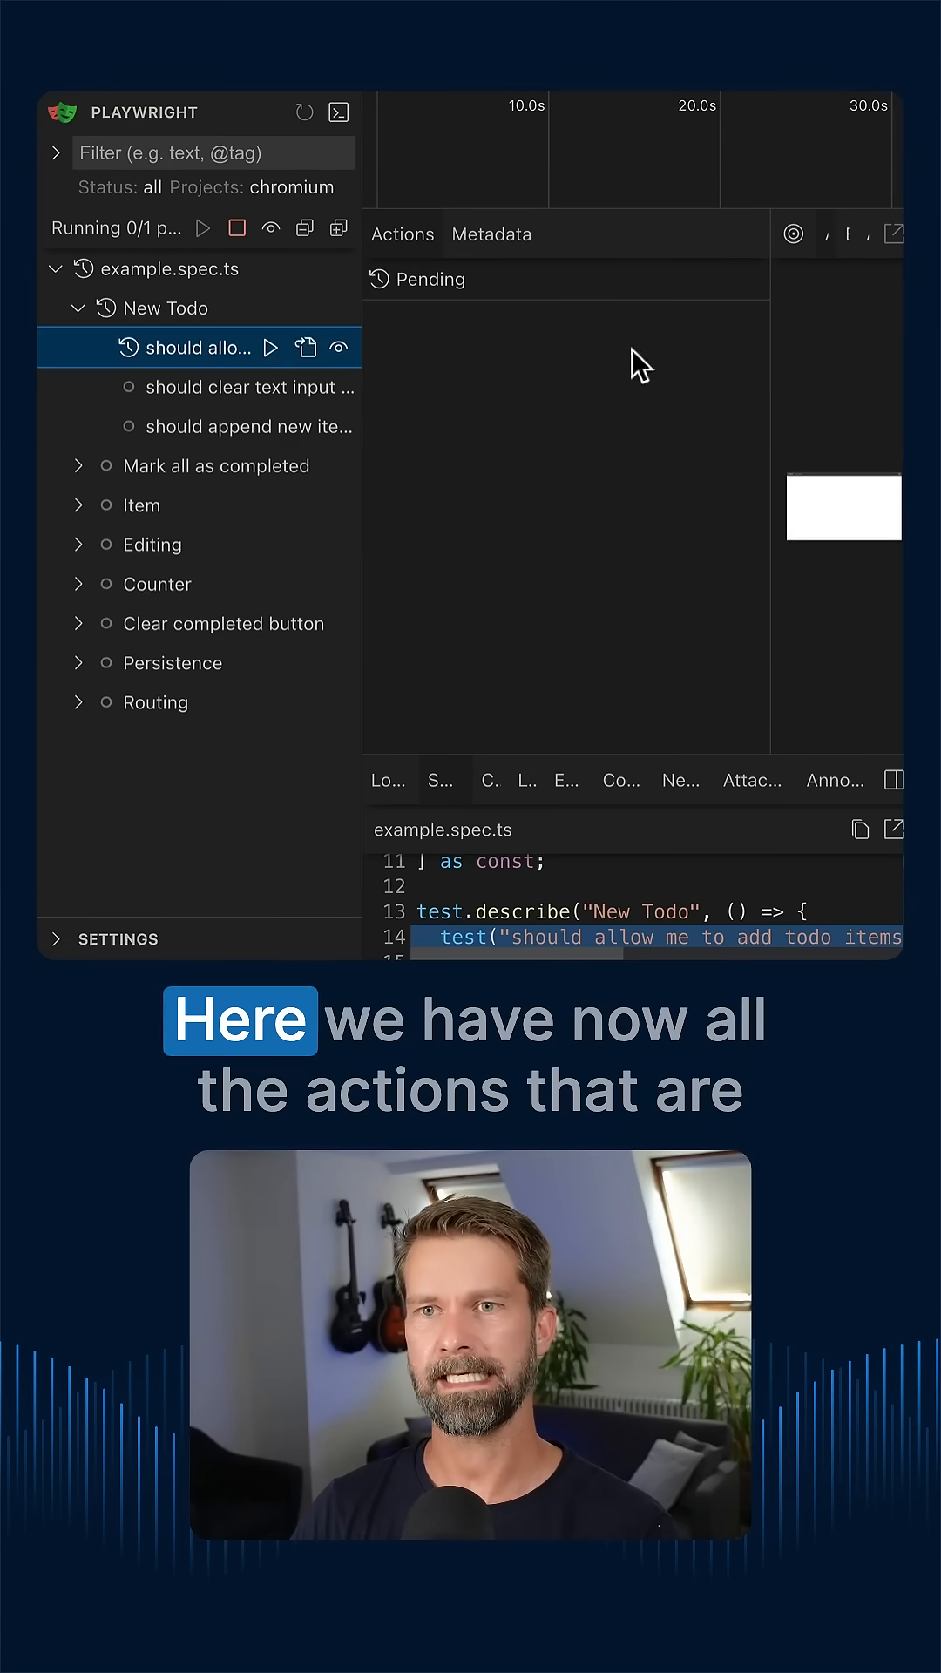
left_click(201, 228)
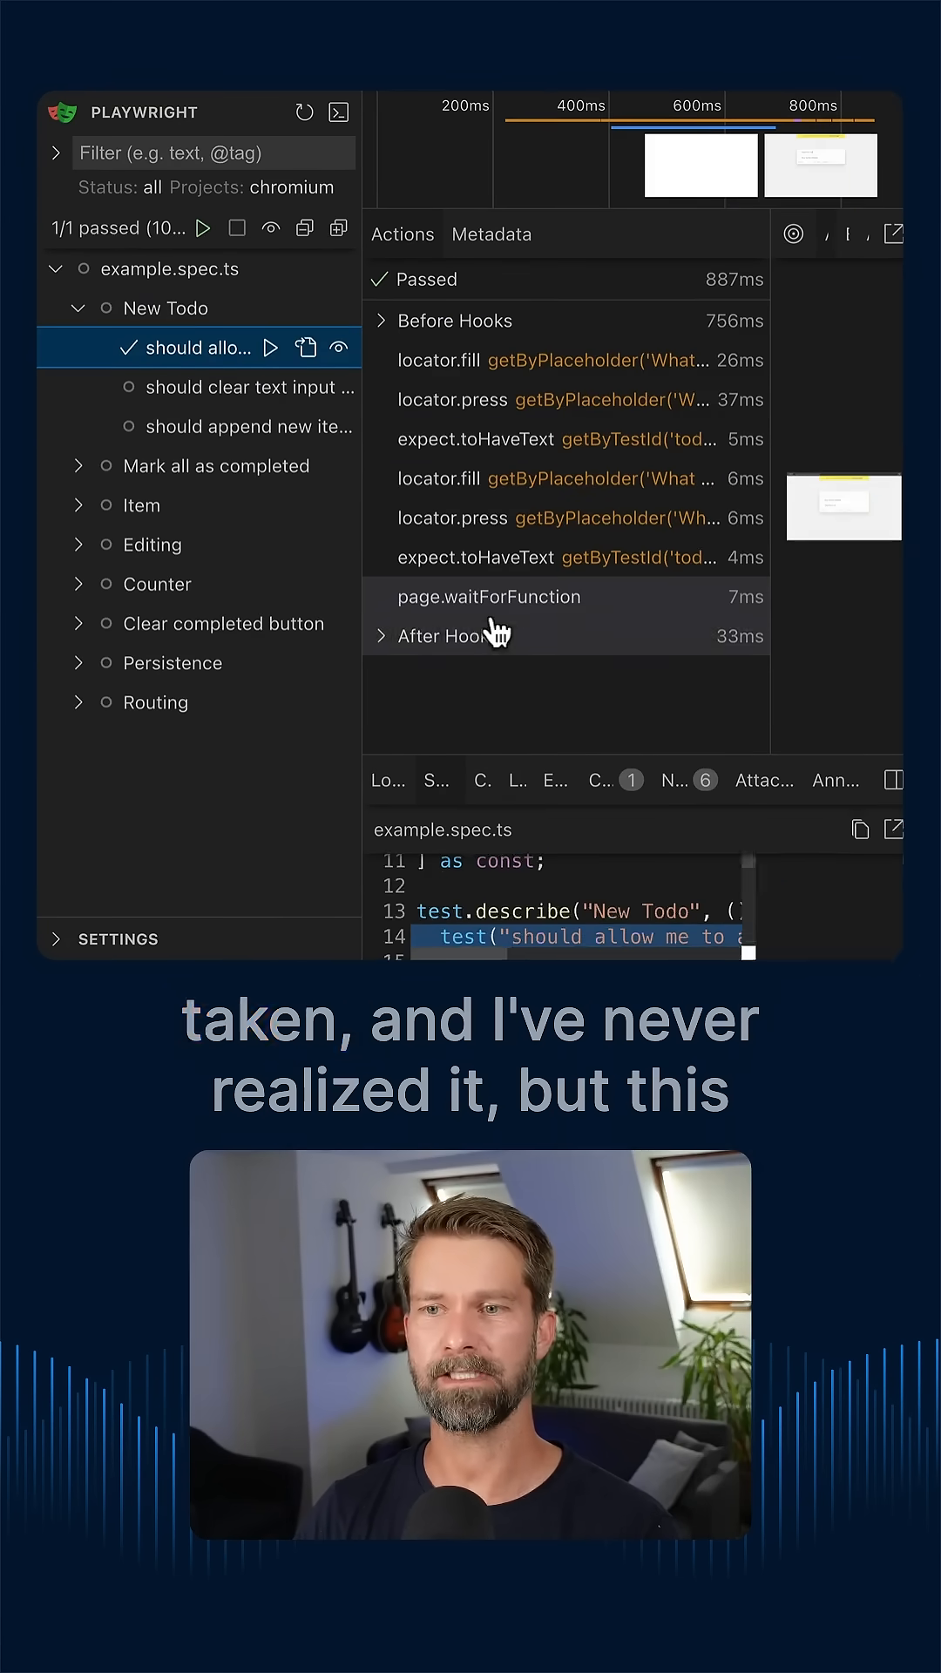
left_click(476, 439)
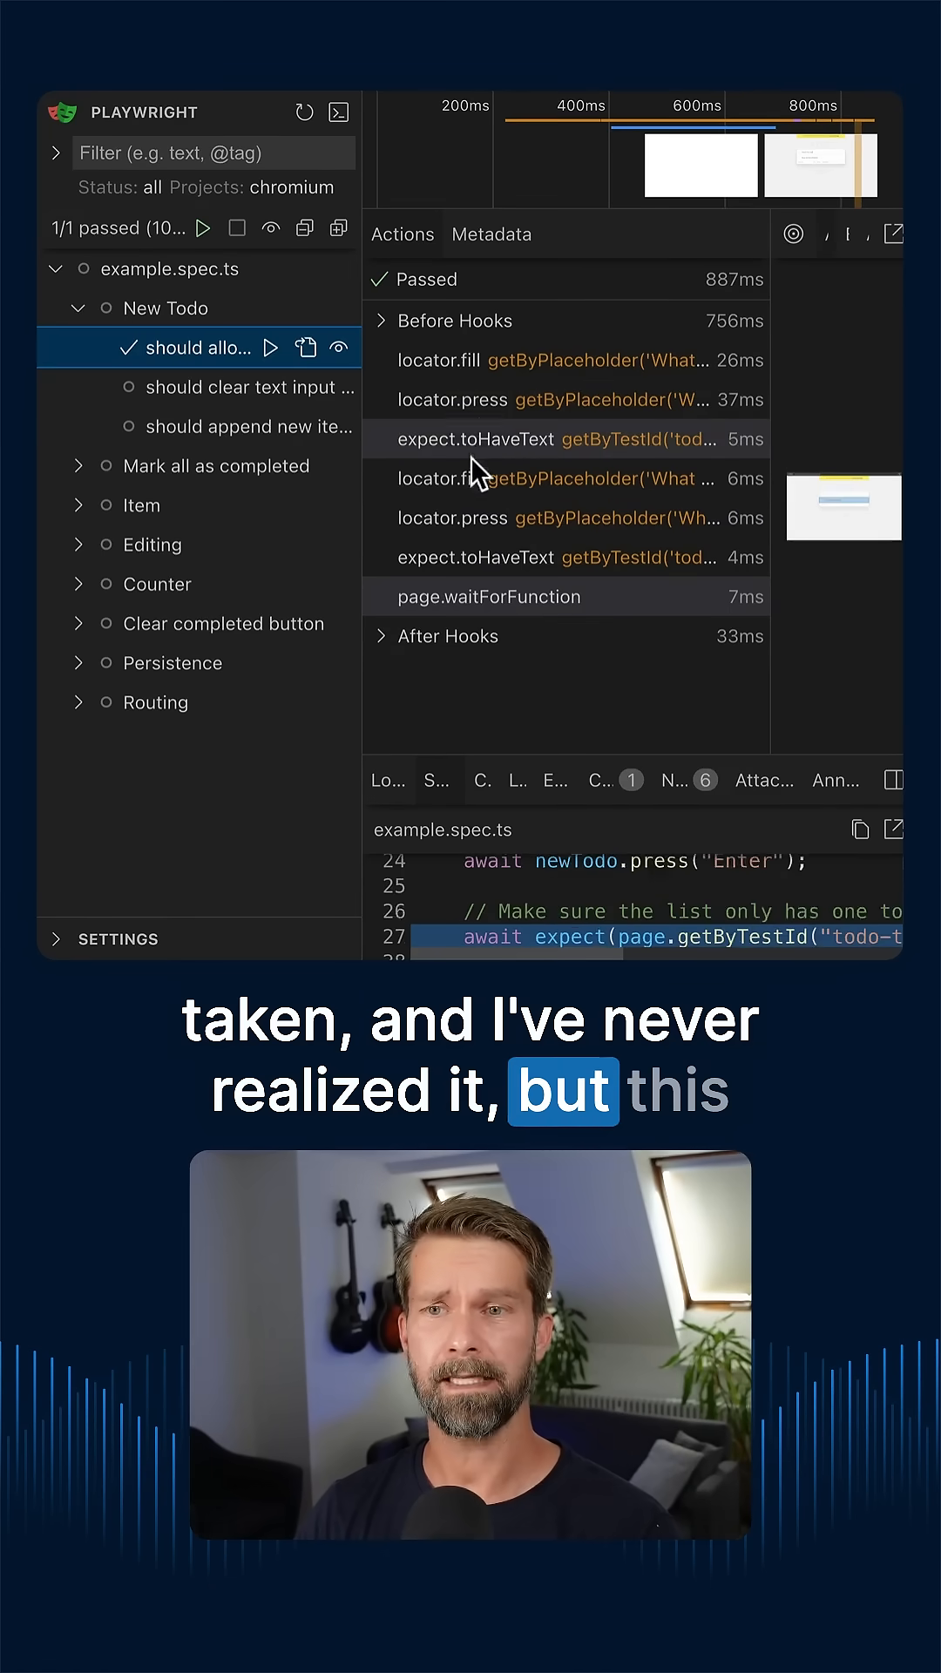
left_click(564, 556)
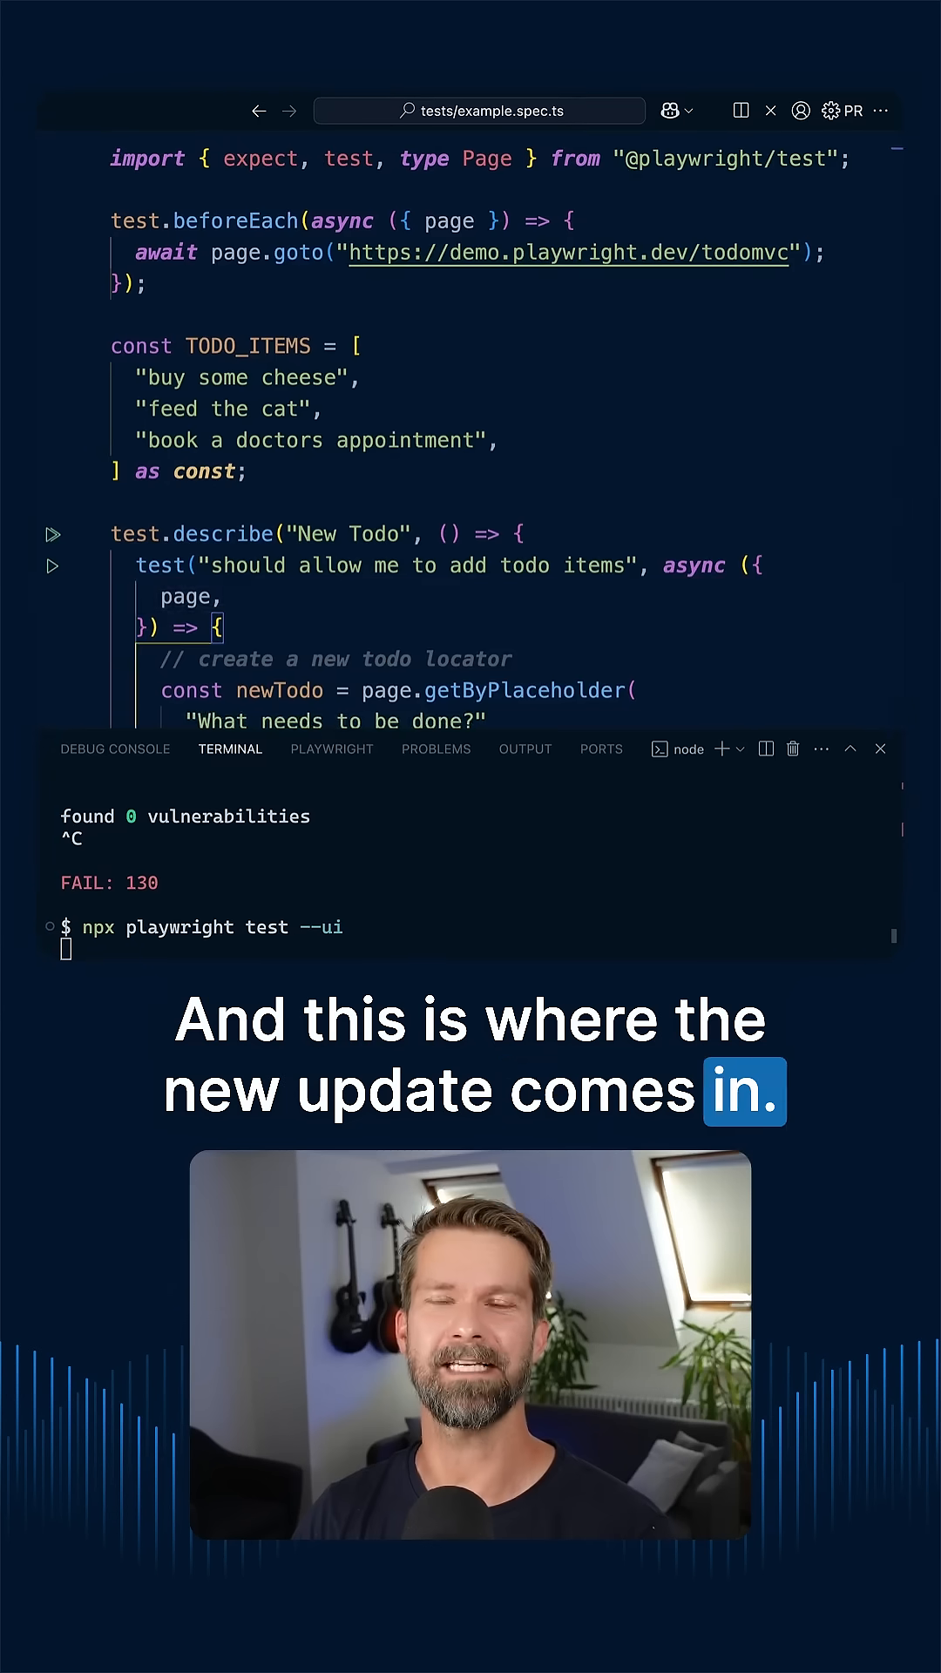
type("ack")
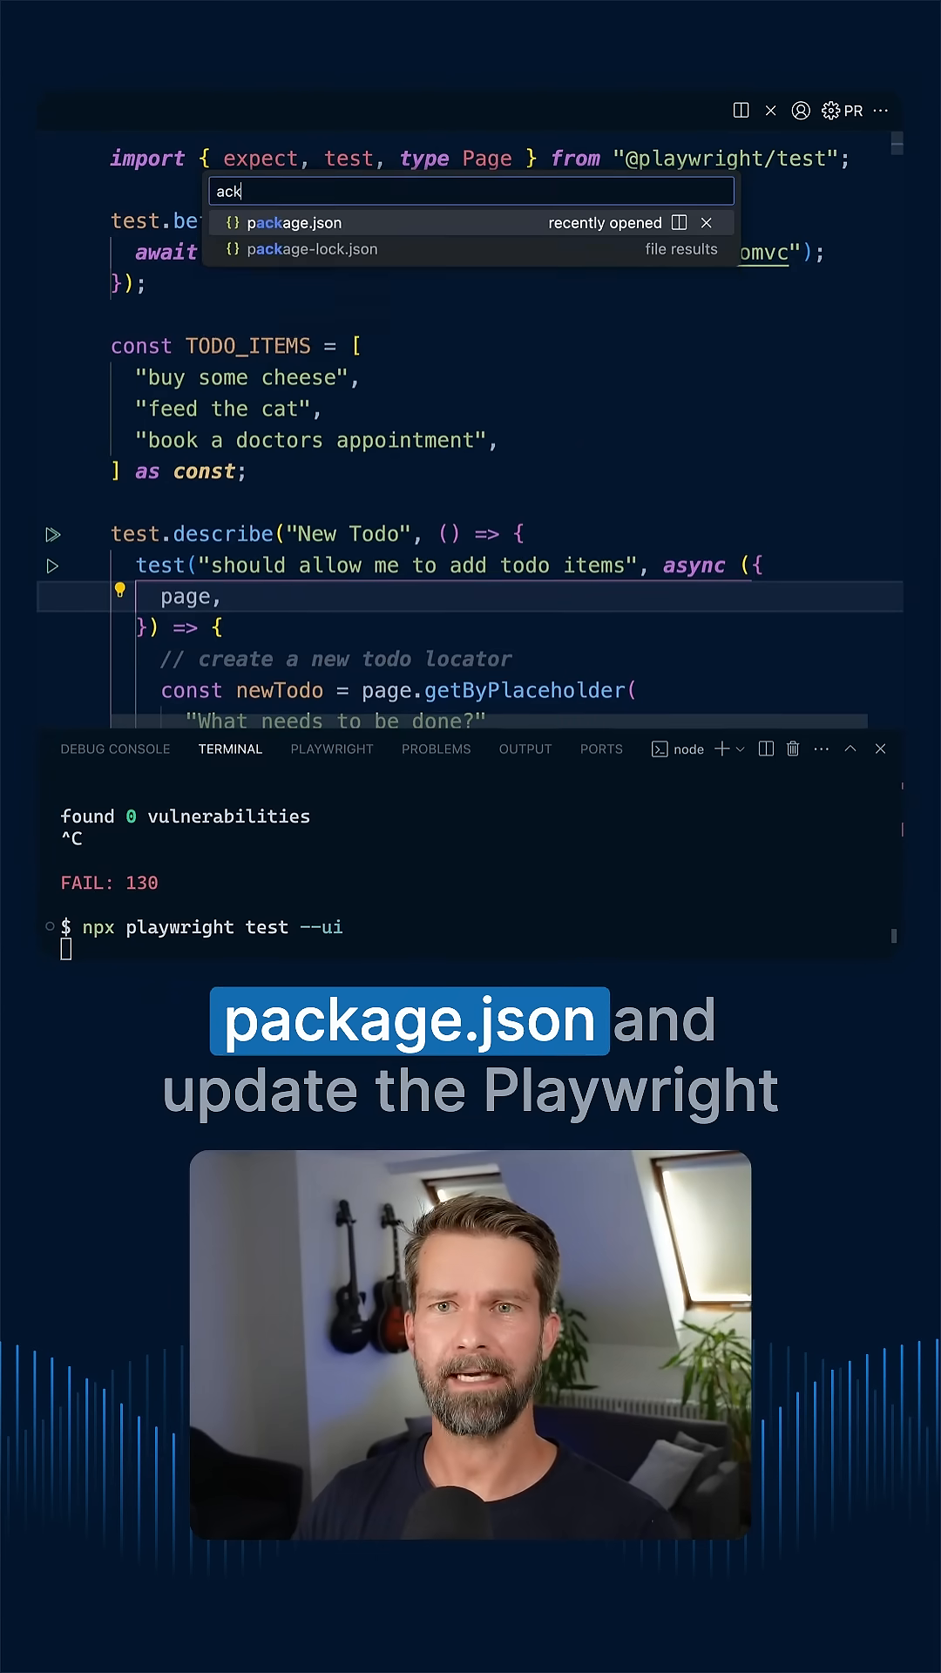
left_click(294, 222)
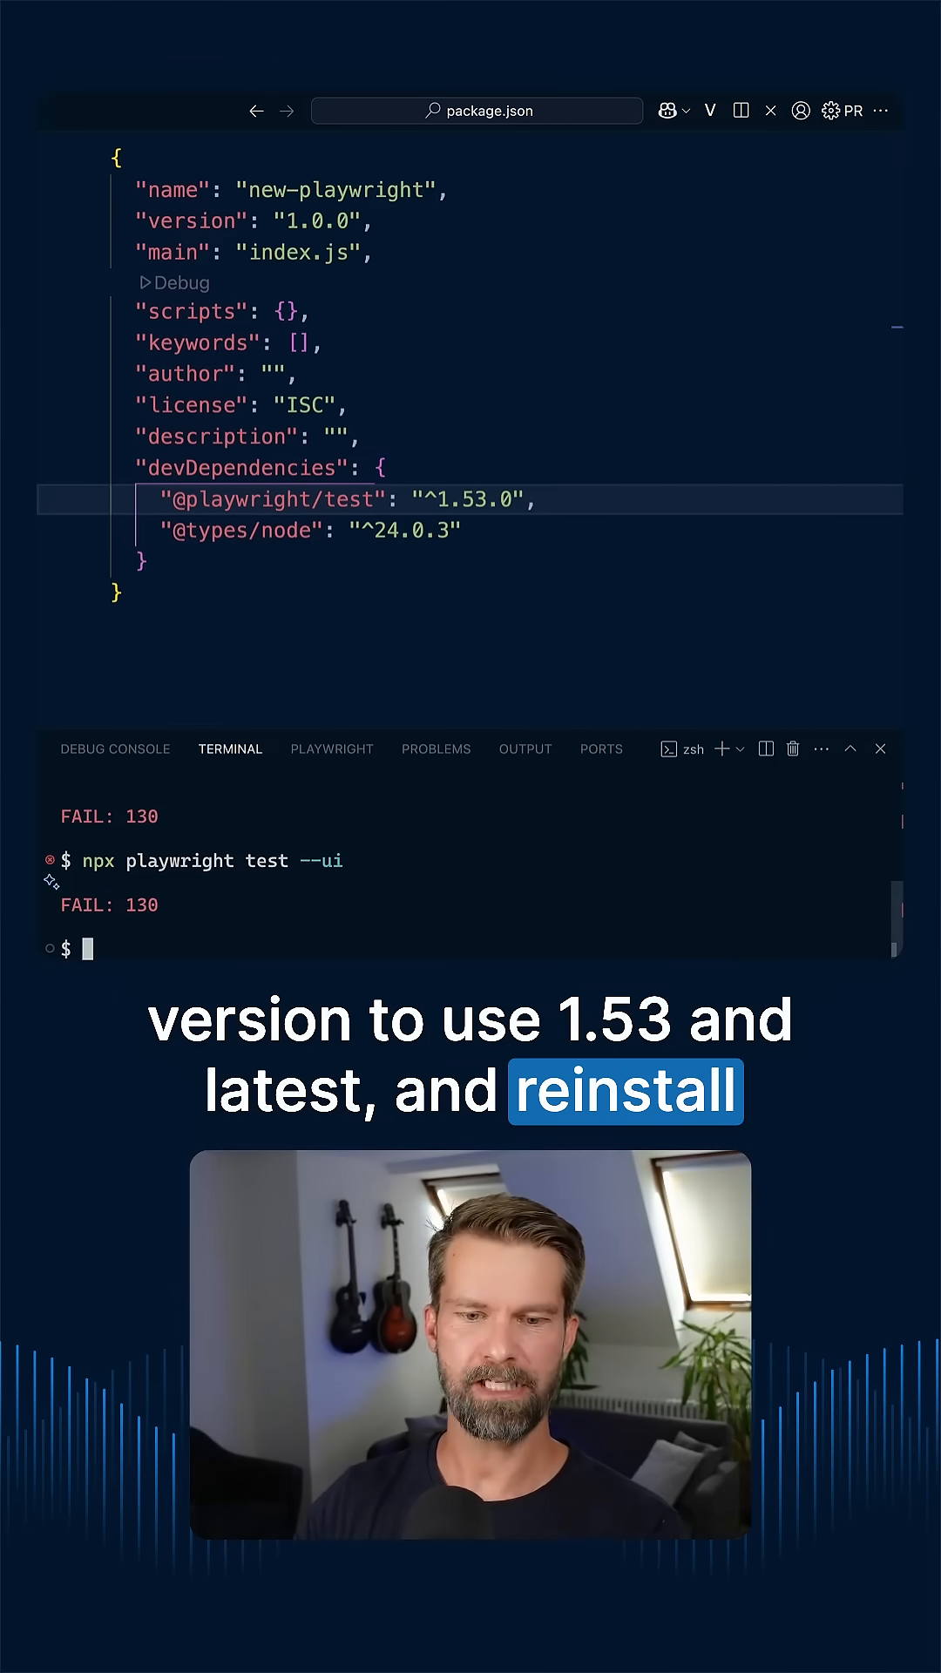
type("npm-reset")
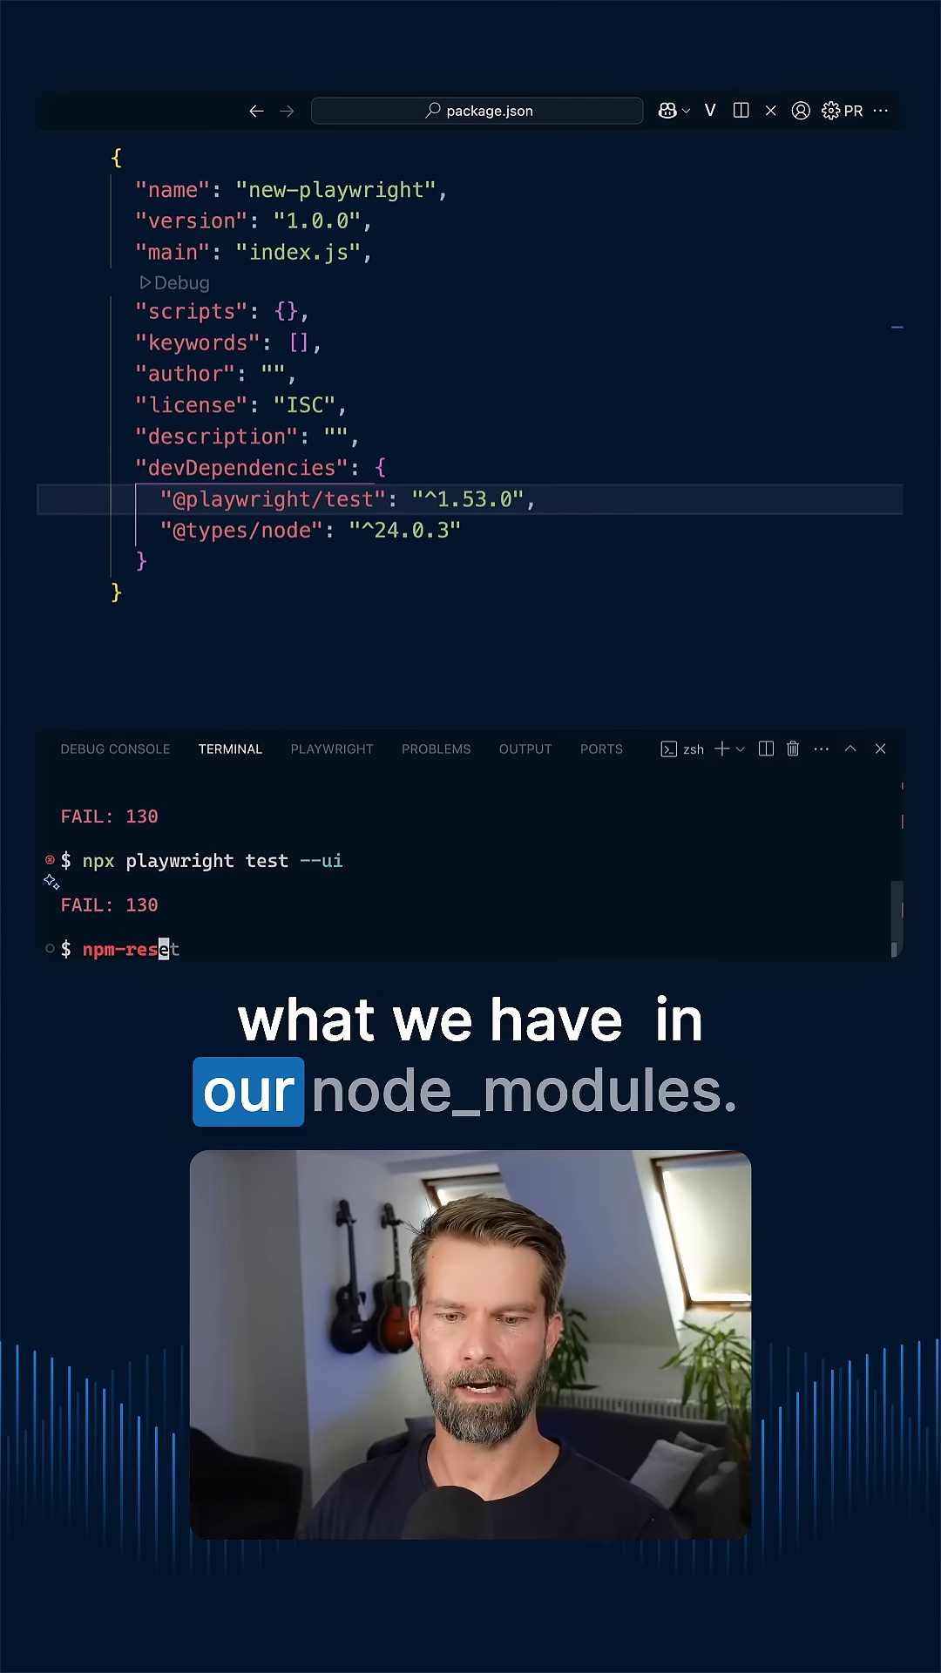
key("Enter")
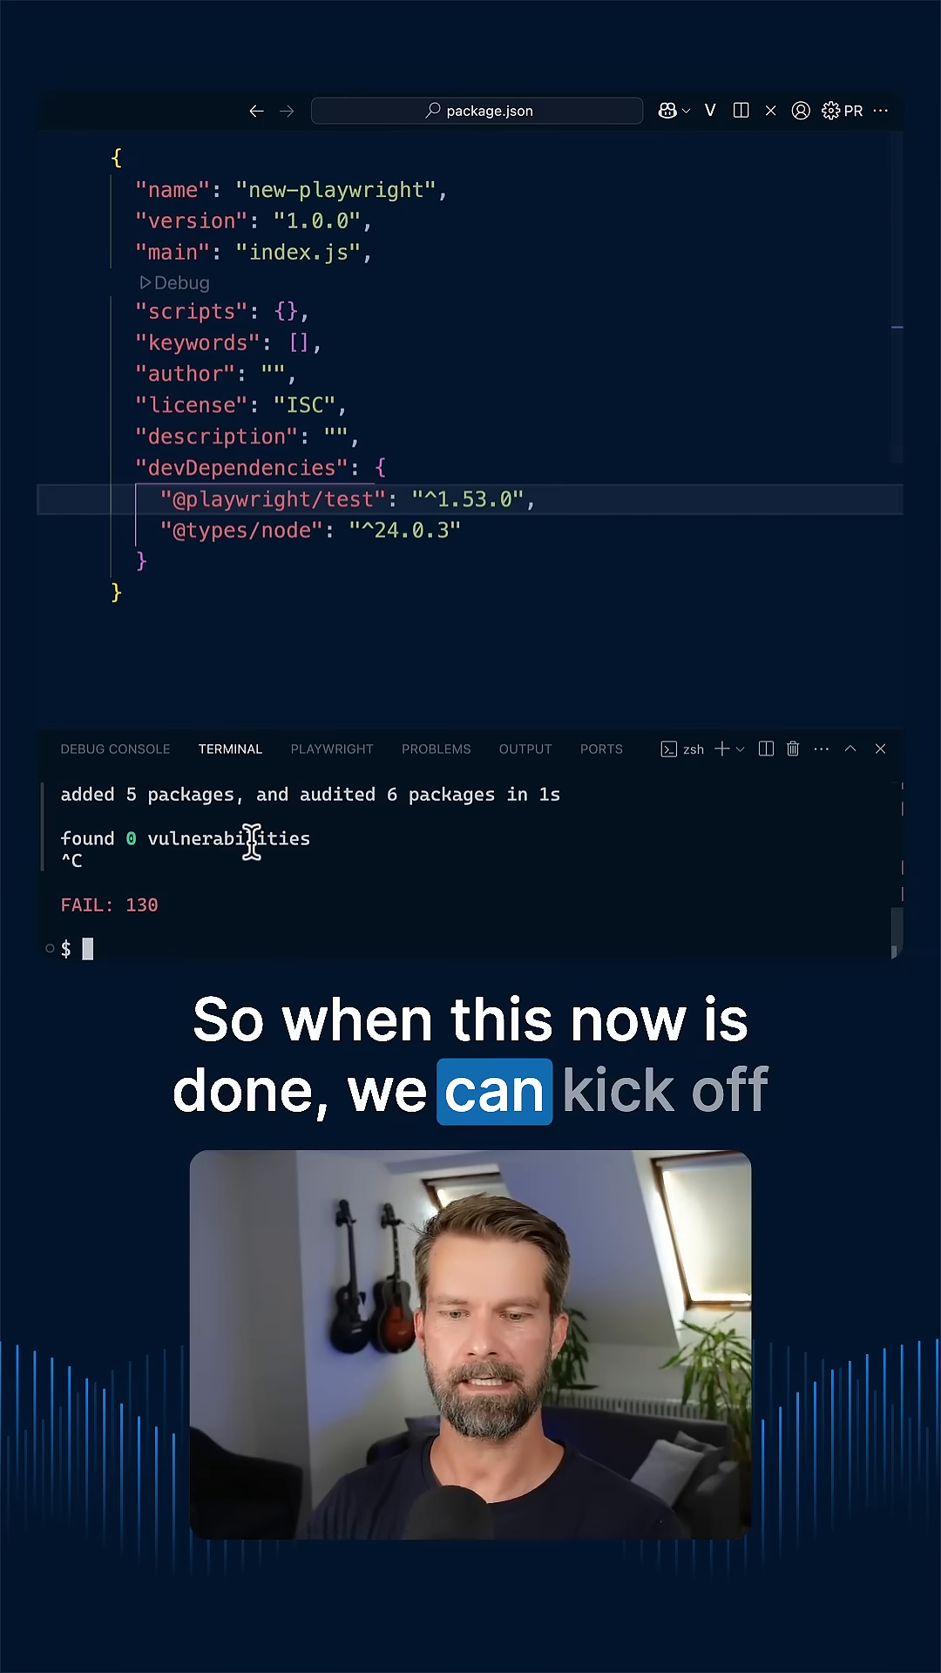
type("npx playwright test --ui")
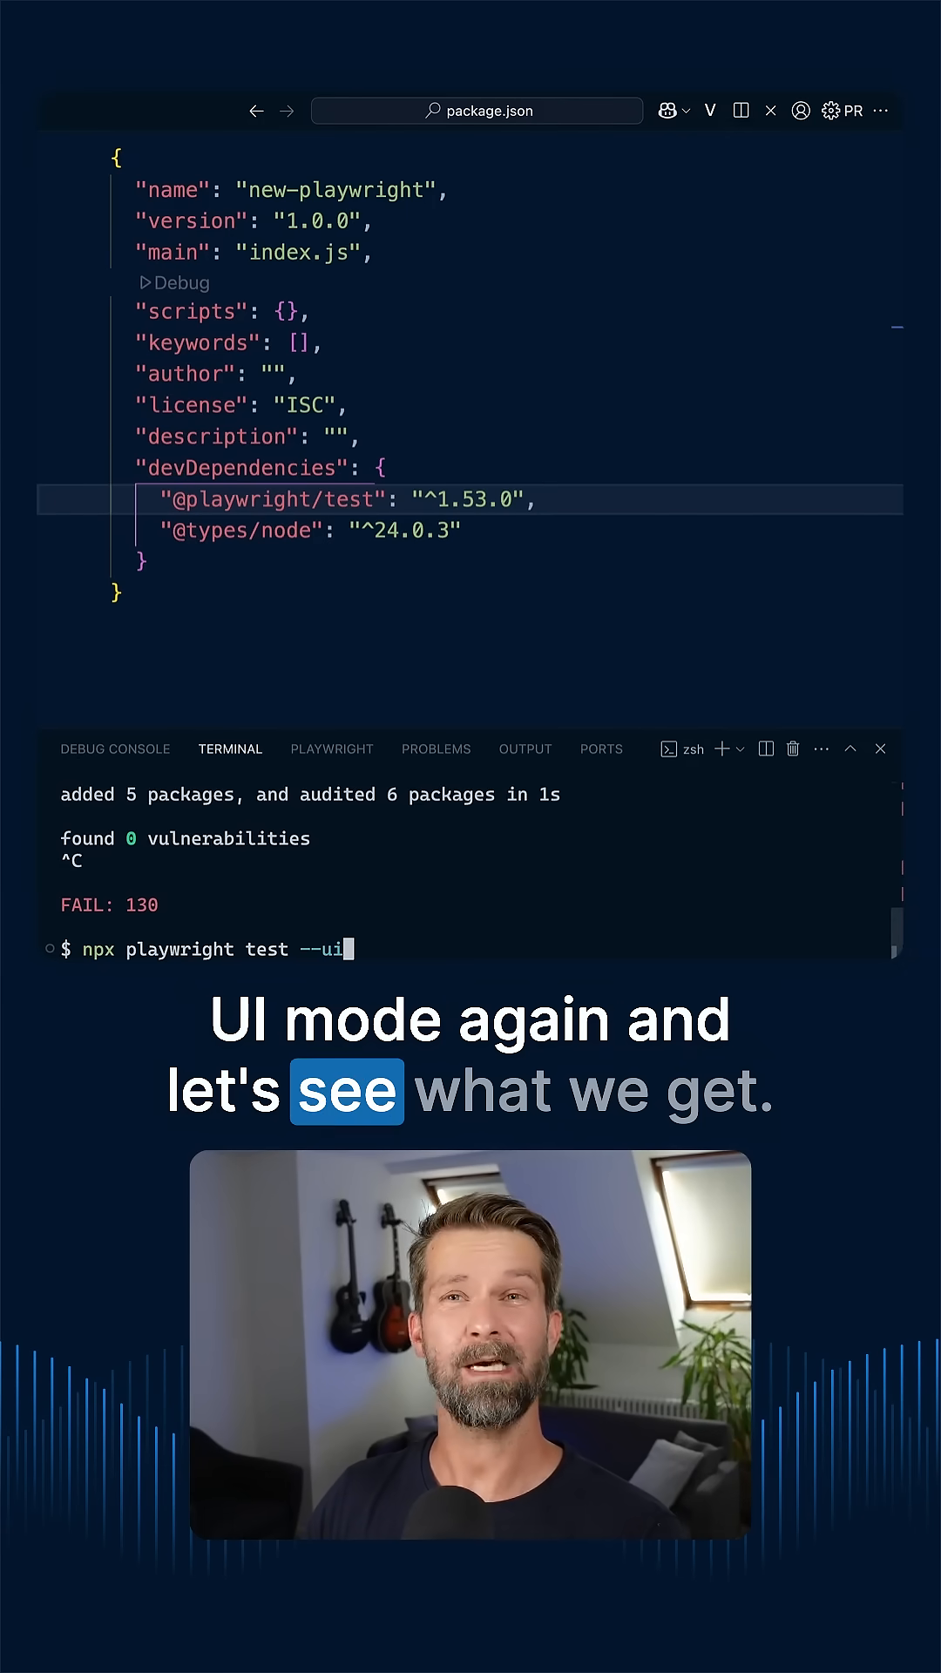
key("Enter")
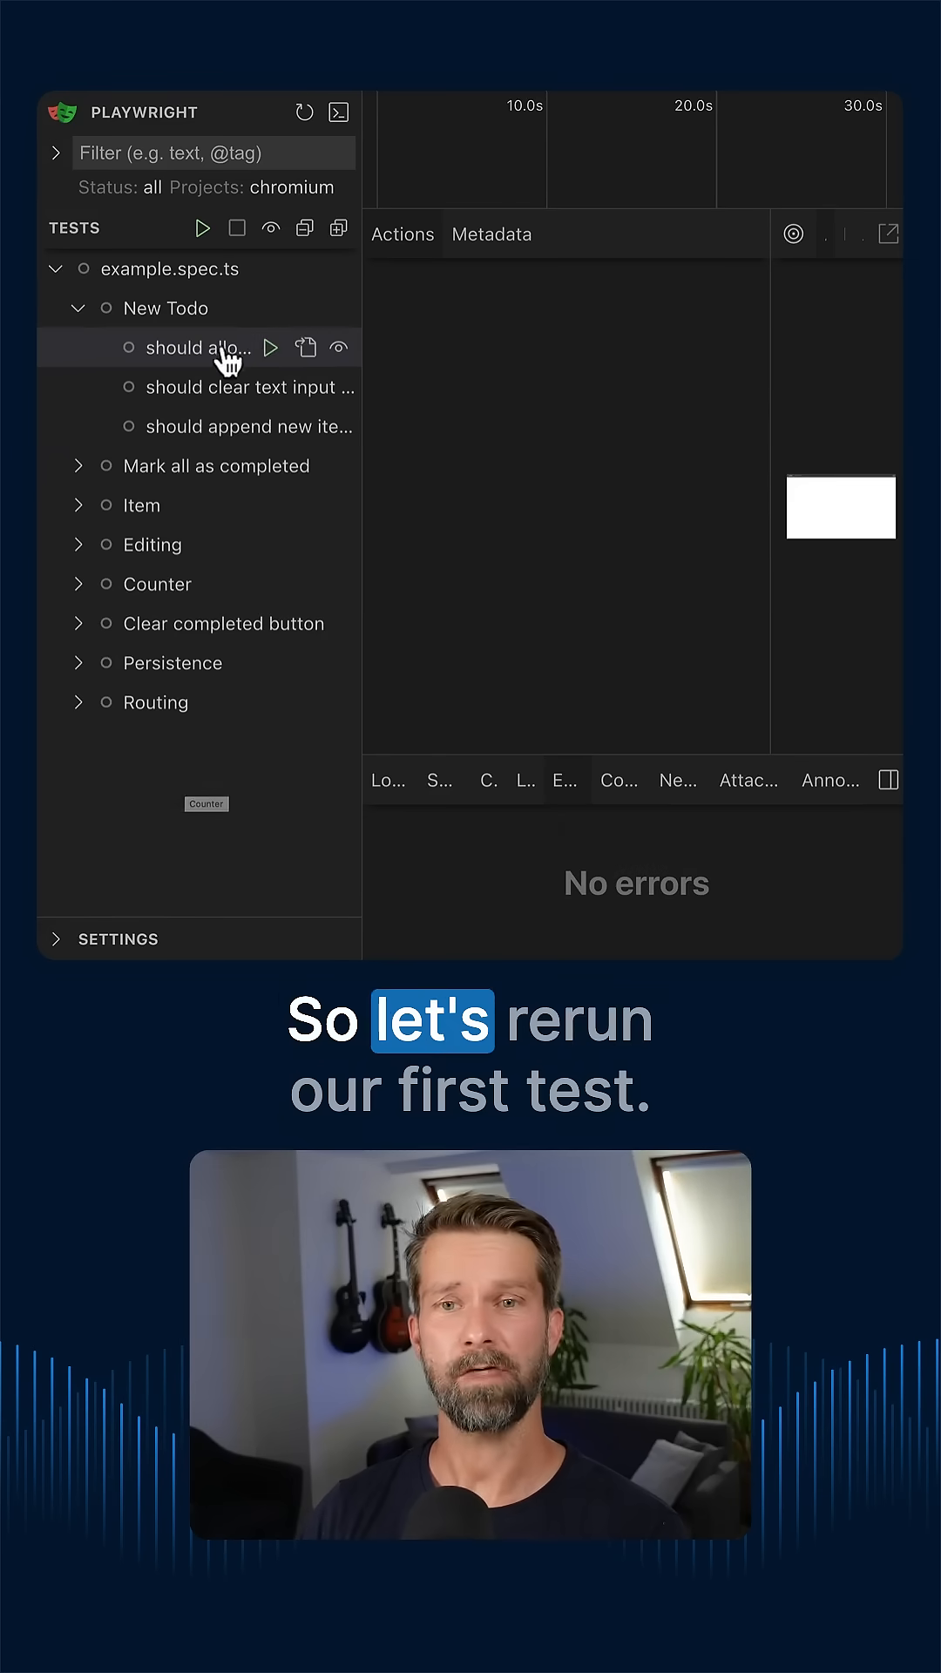
Step: Rerun 'should allow me to add todo items' on Playwright 1.53
left_click(271, 347)
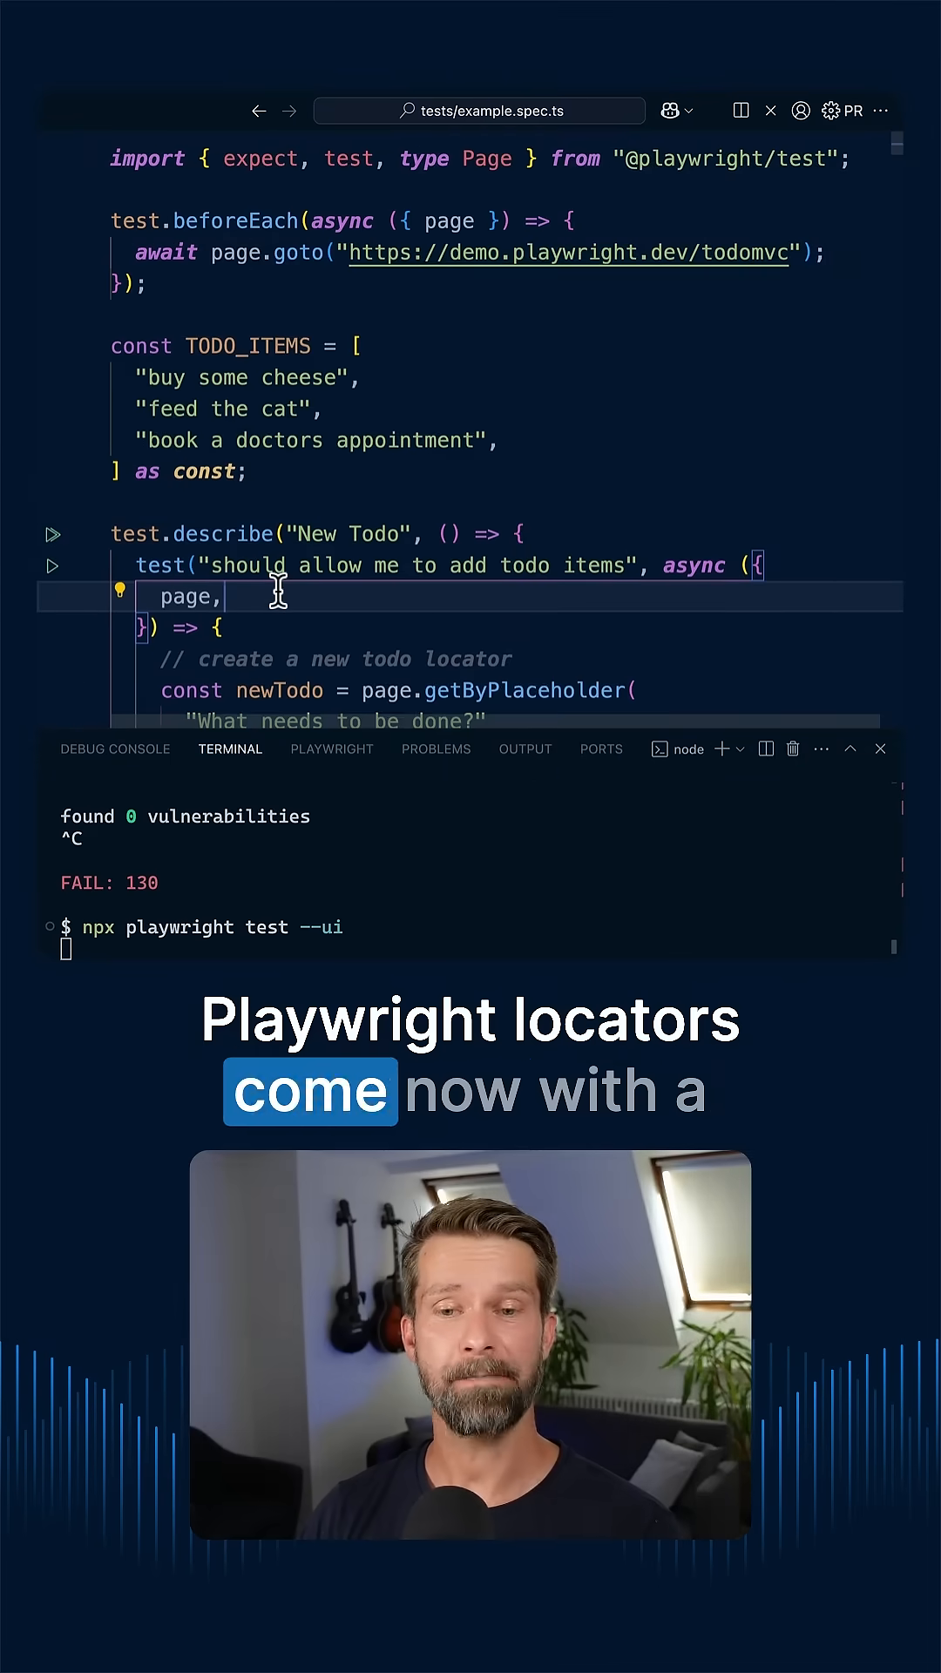
Step: Chain .describe("Main Todo Input") onto the newTodo getByPlaceholder locator in example.spec.ts
scroll("down", 3)
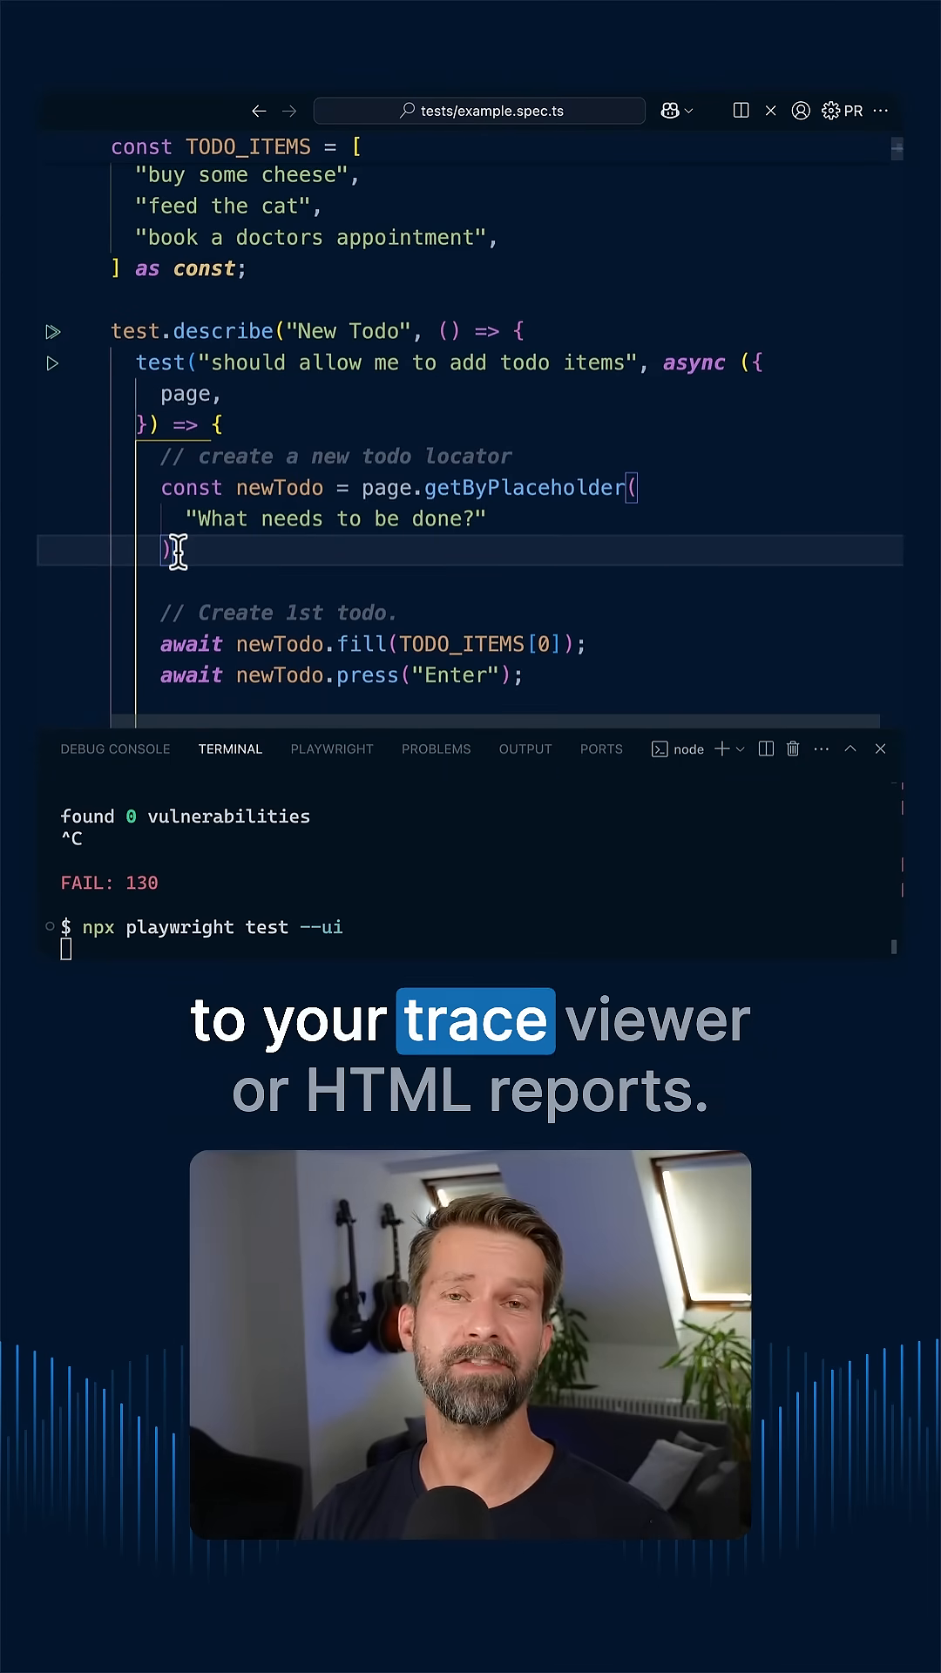
type(");")
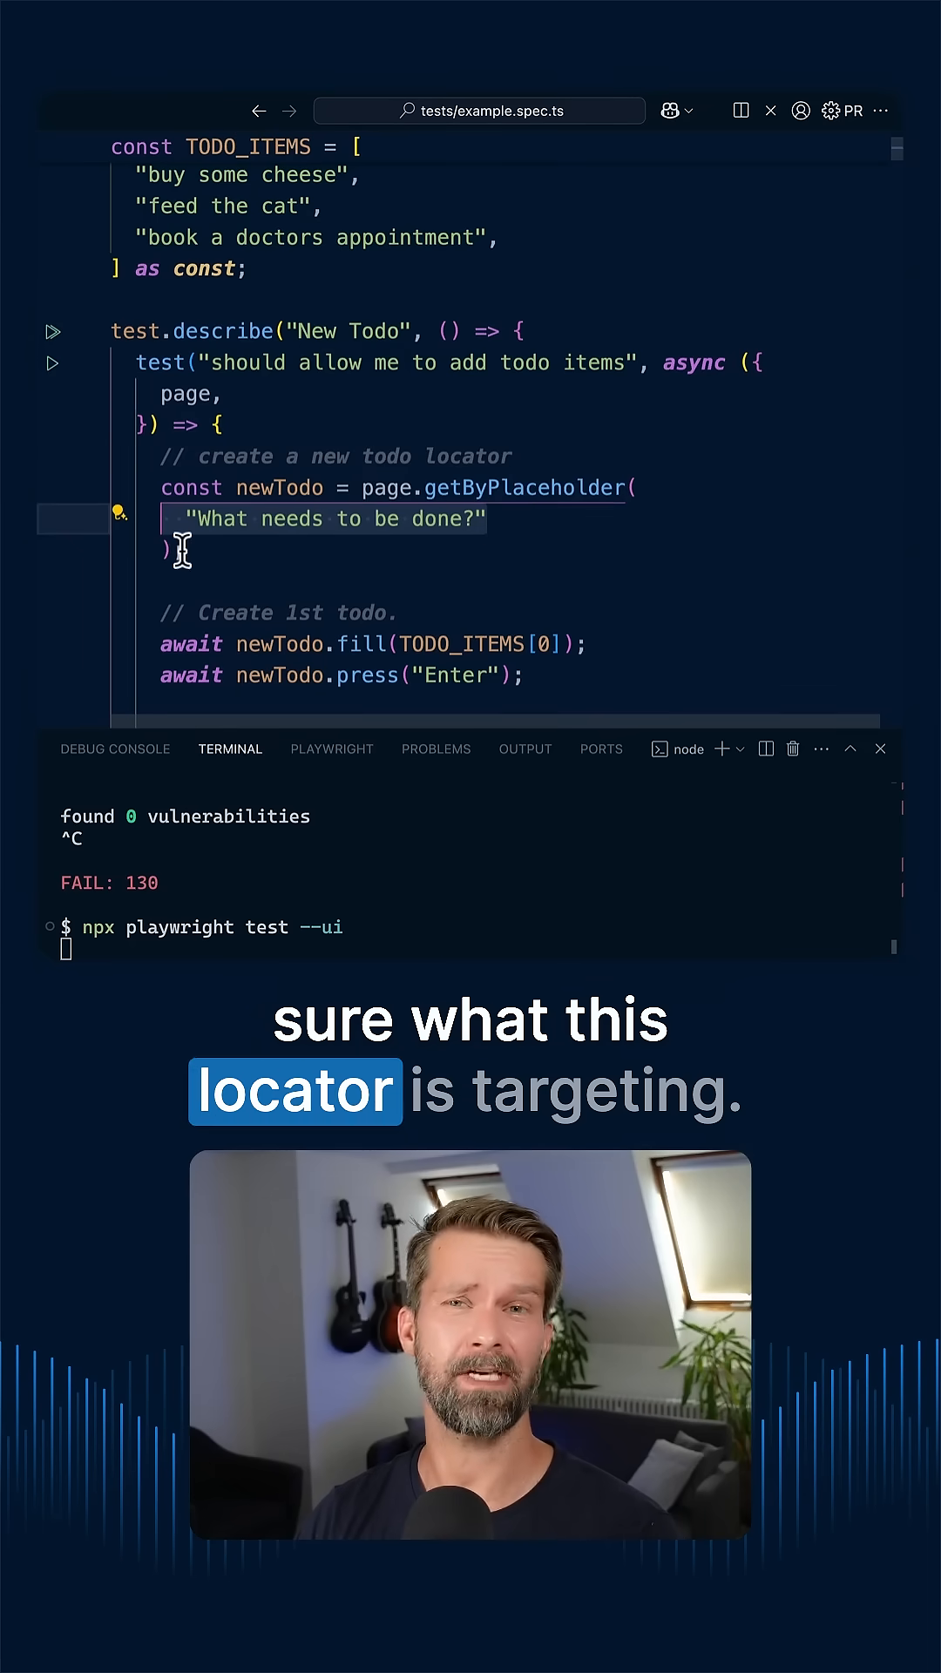
type(".desc")
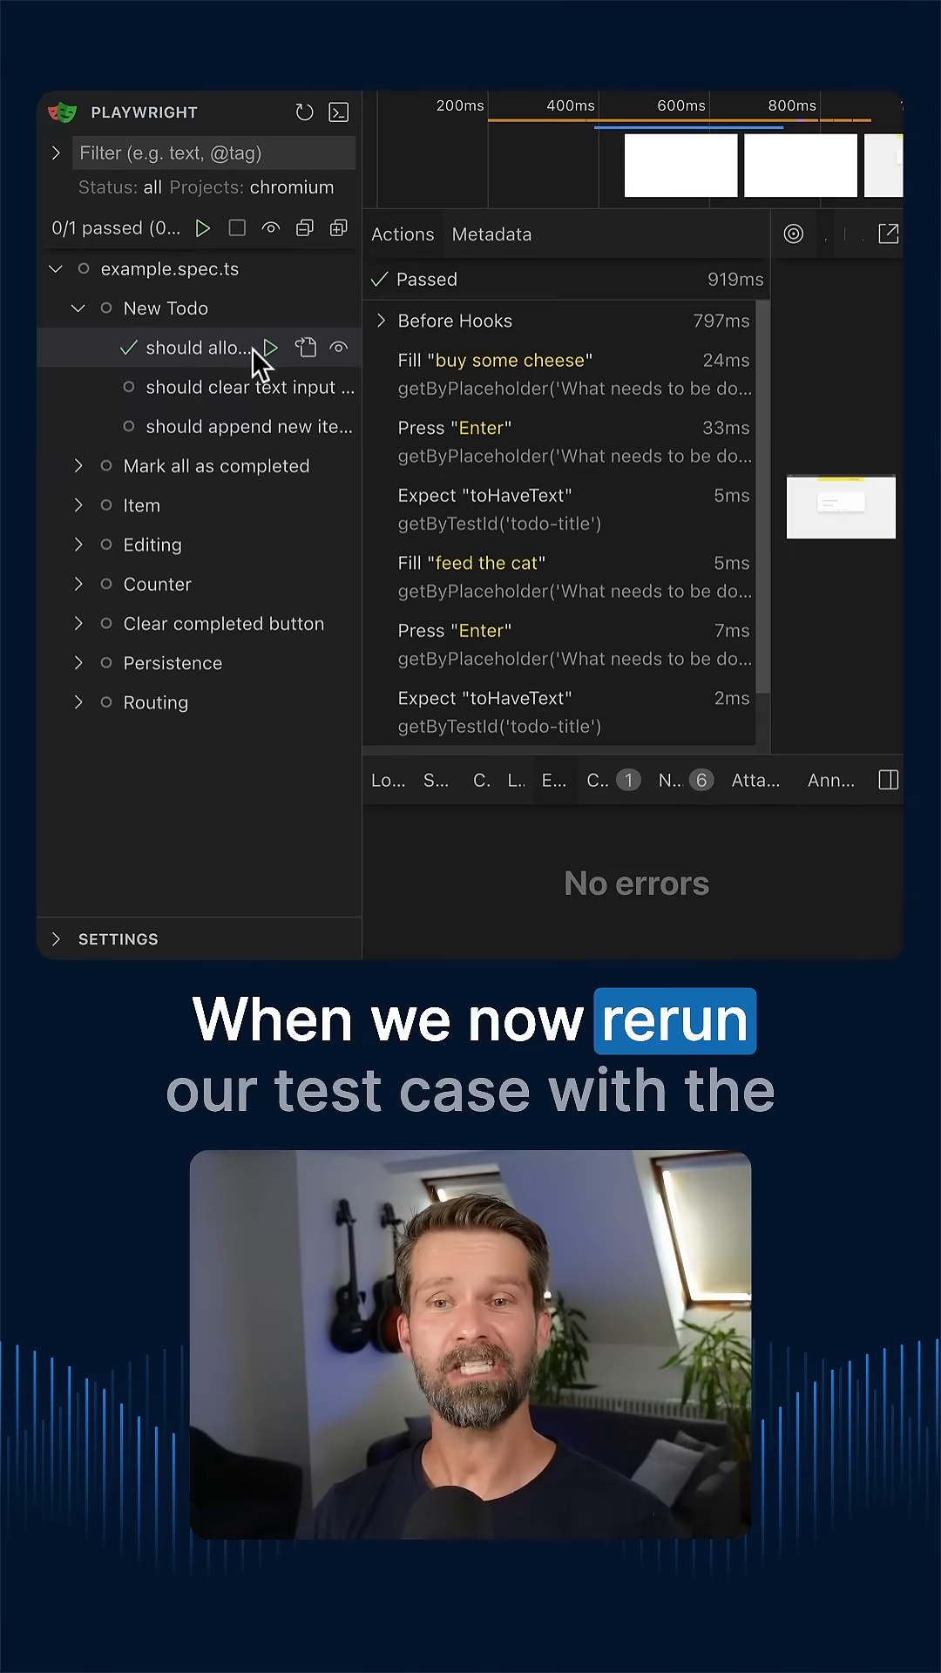
Step: Rerun 'should allow me to add todo items' using the described Main Todo Input locator
left_click(272, 348)
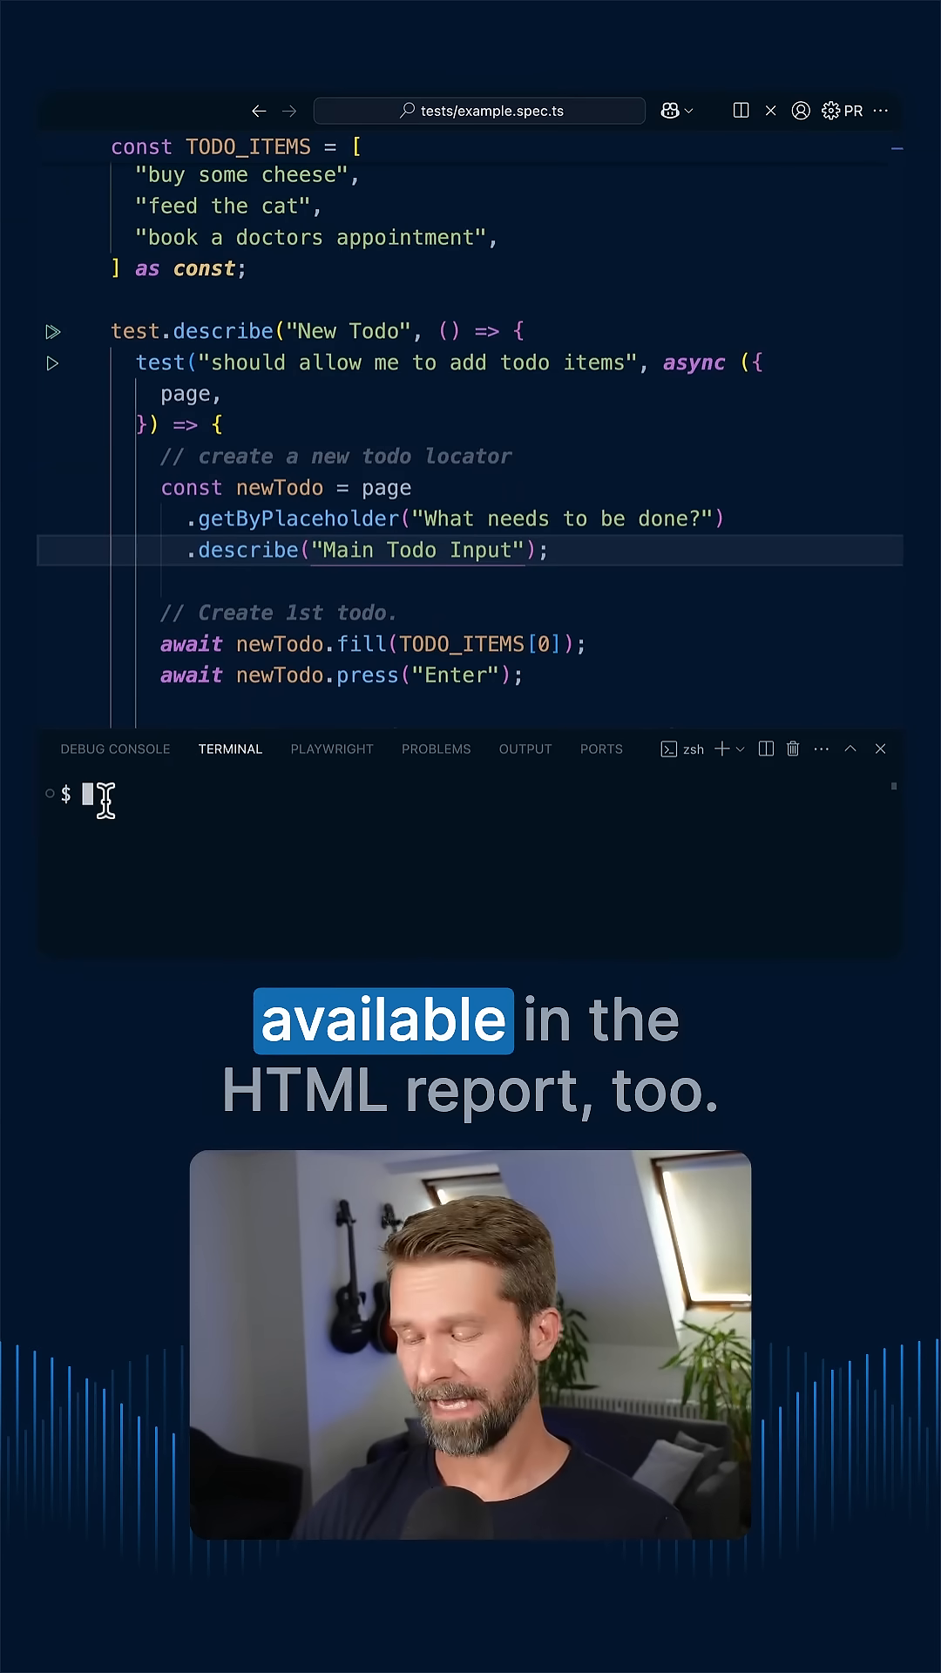
Step: Run the Playwright test suite from the integrated terminal
type("npx playwright test --ui")
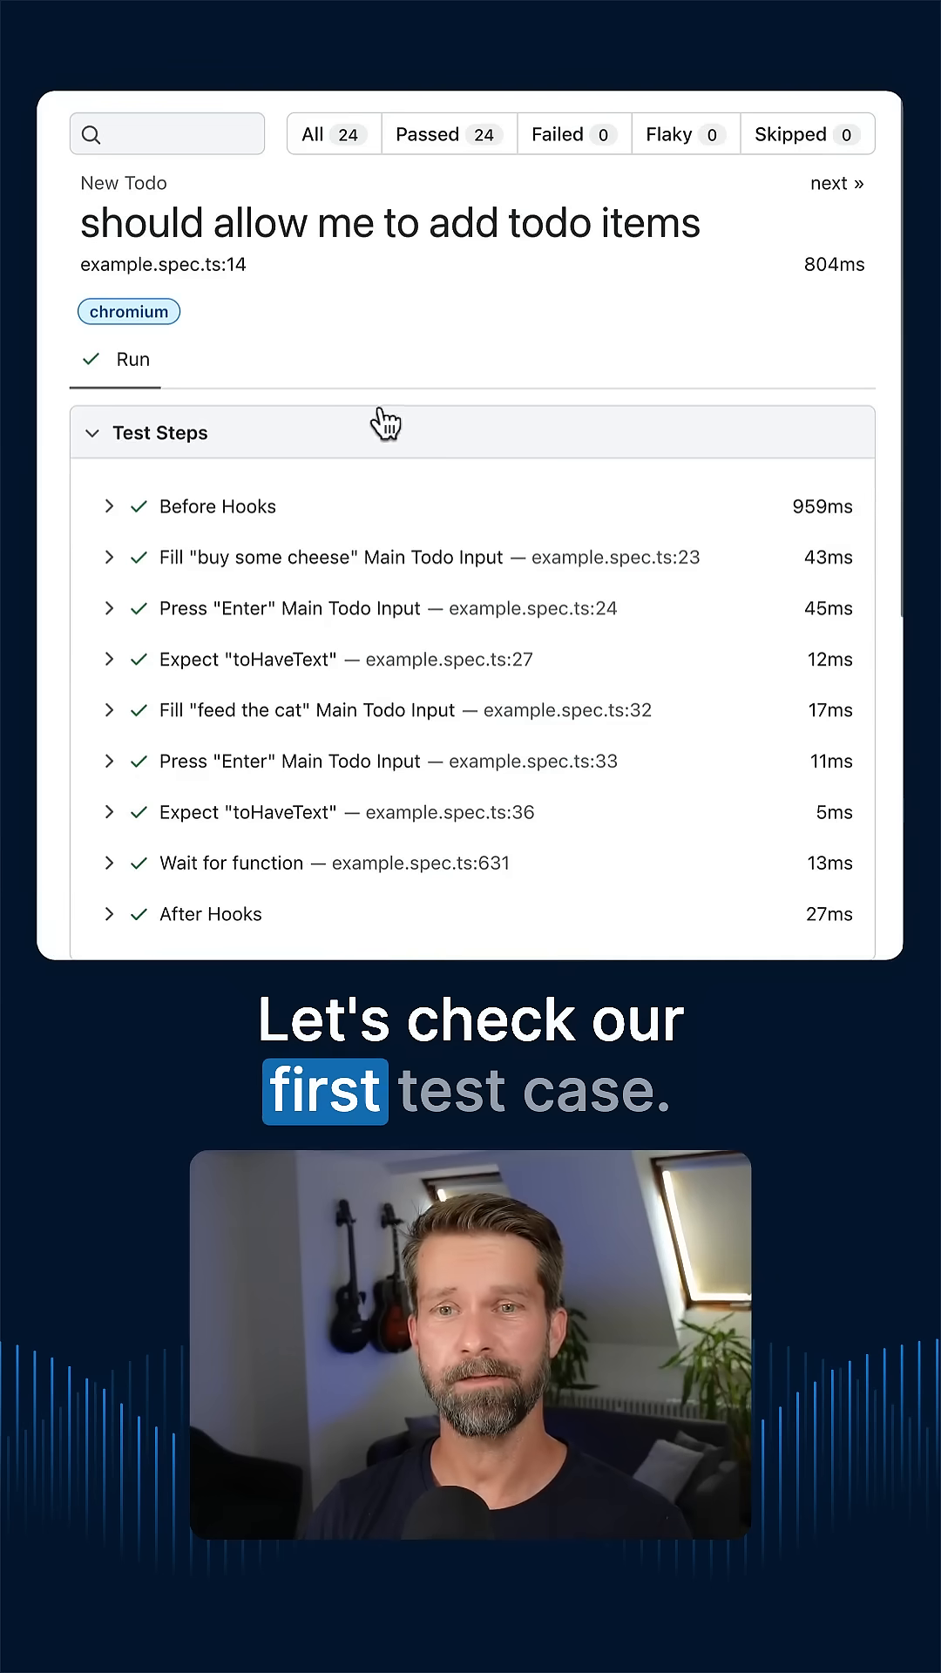
Step: Open the trace and inspect the Fill "buy some cheese" action on Main Todo Input
scroll("down", 3)
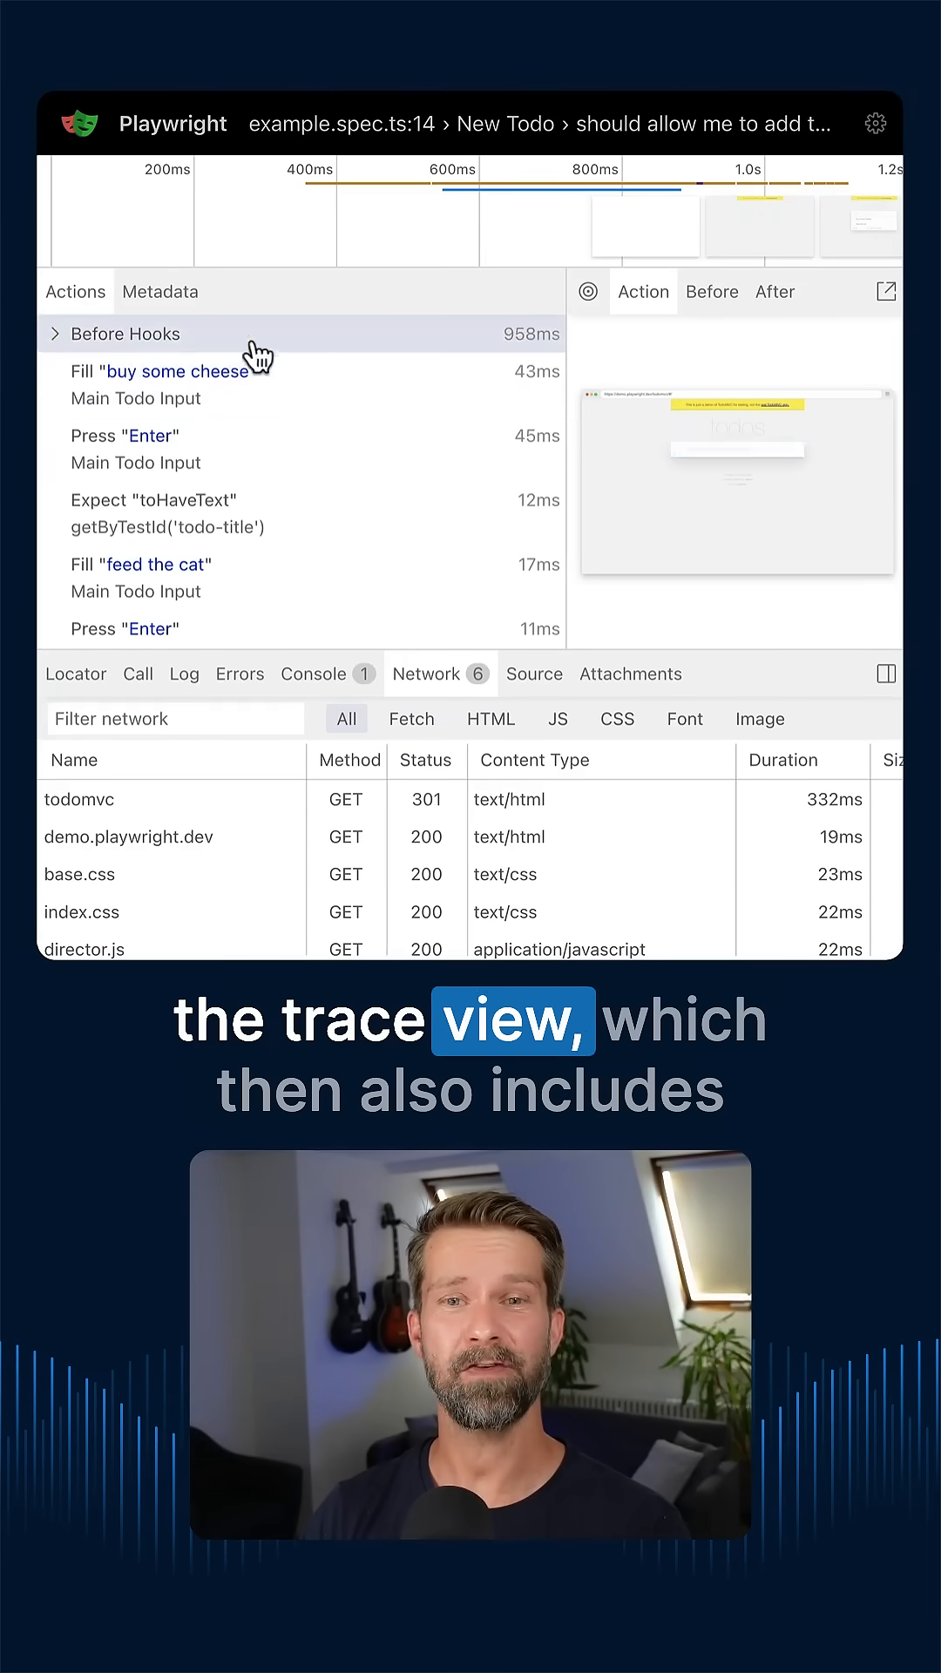
left_click(162, 372)
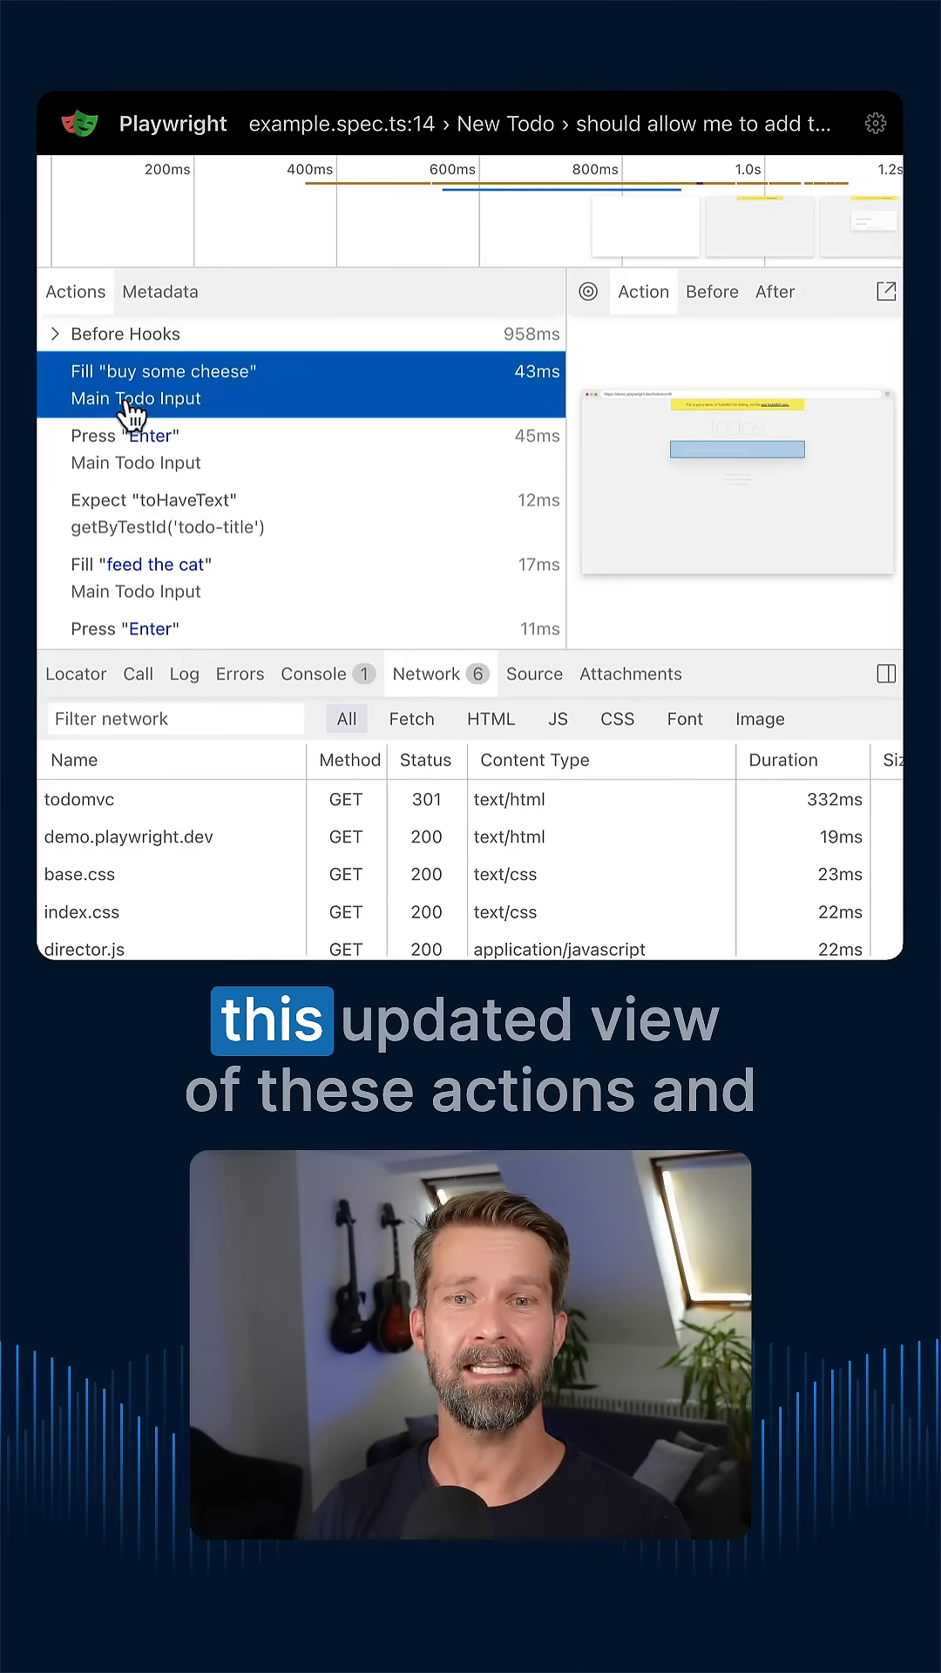